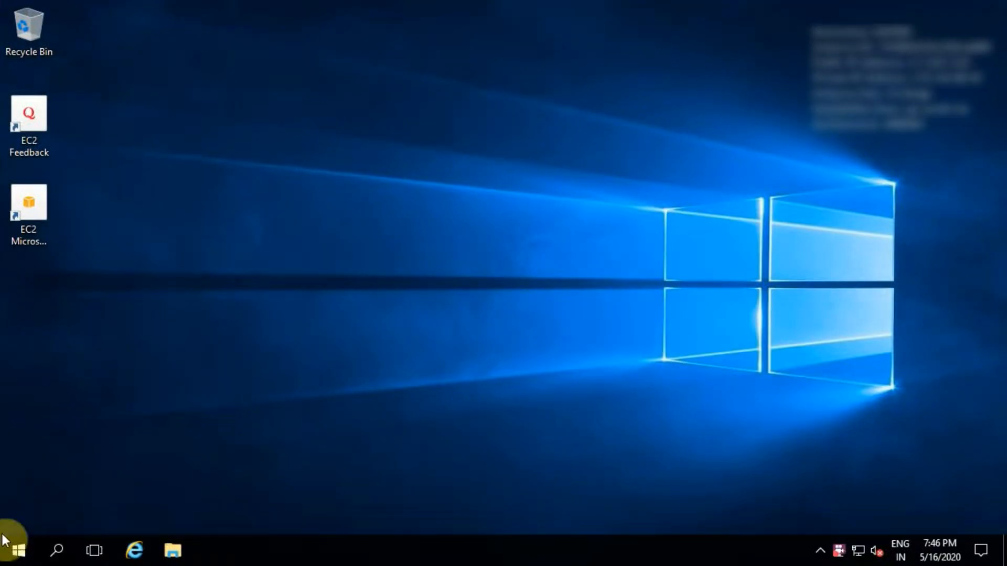
Launch Microsoft SQL Server Management Studio as administrator from the Microsoft SQL Server Tools 17 group.
{"action": "left_click", "coordinate": [14, 550]}
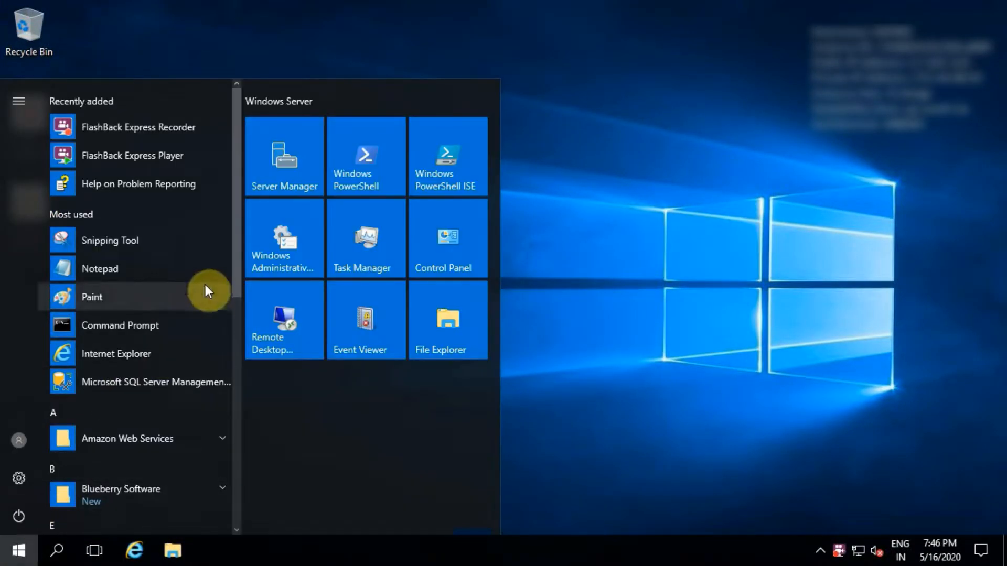
{"action": "scroll", "scroll_direction": "down", "scroll_amount": 3}
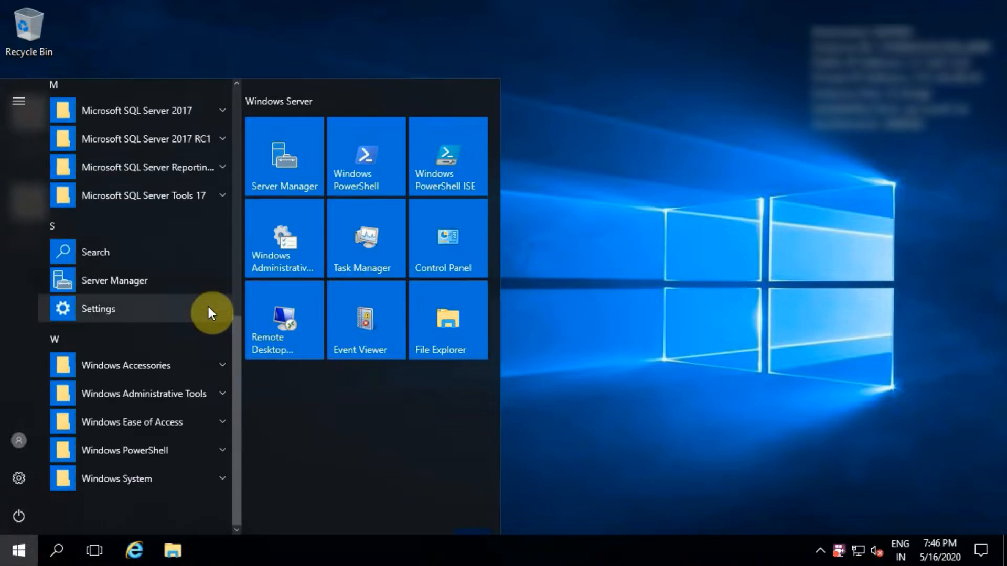
{"action": "mouse_move", "coordinate": [221, 196]}
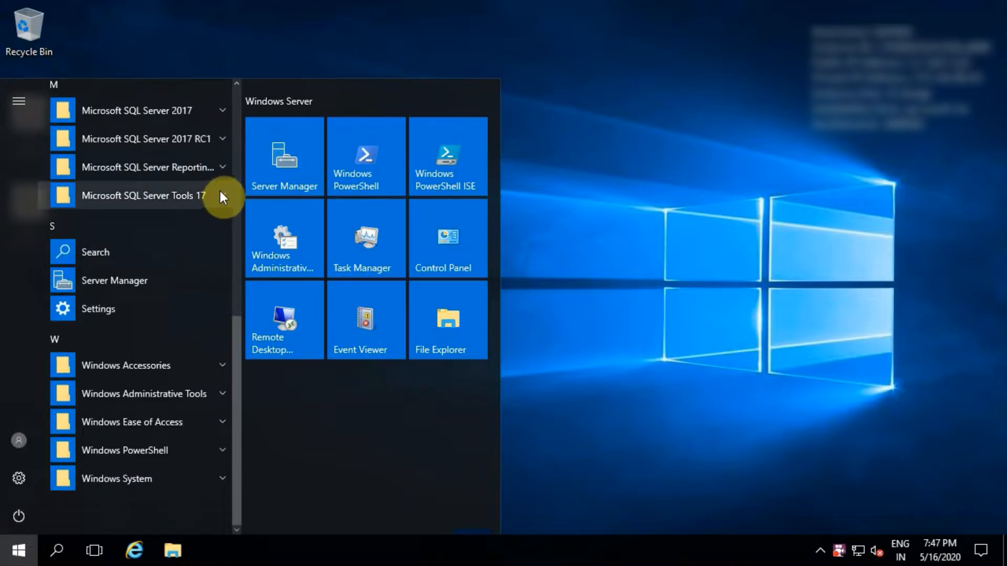
{"action": "left_click", "coordinate": [144, 195]}
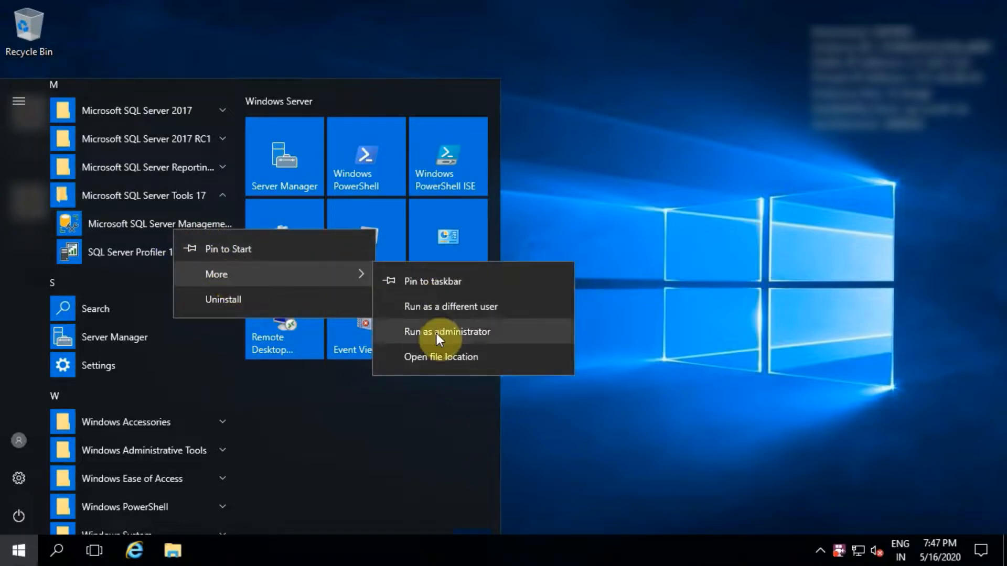
{"action": "left_click", "coordinate": [446, 331]}
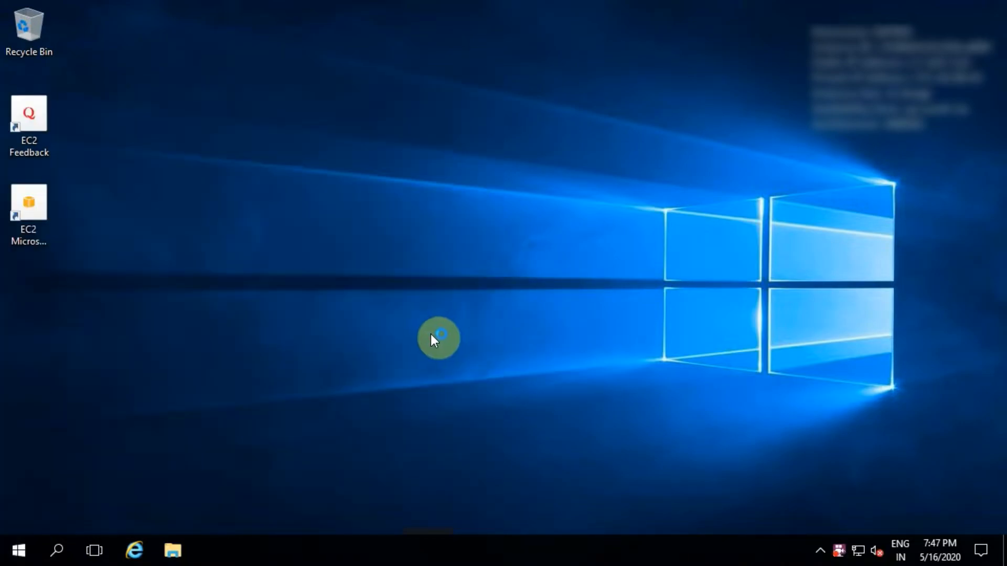
Connect to the SAPSRV database engine using Windows Authentication.
{"action": "double_click", "coordinate": [29, 201]}
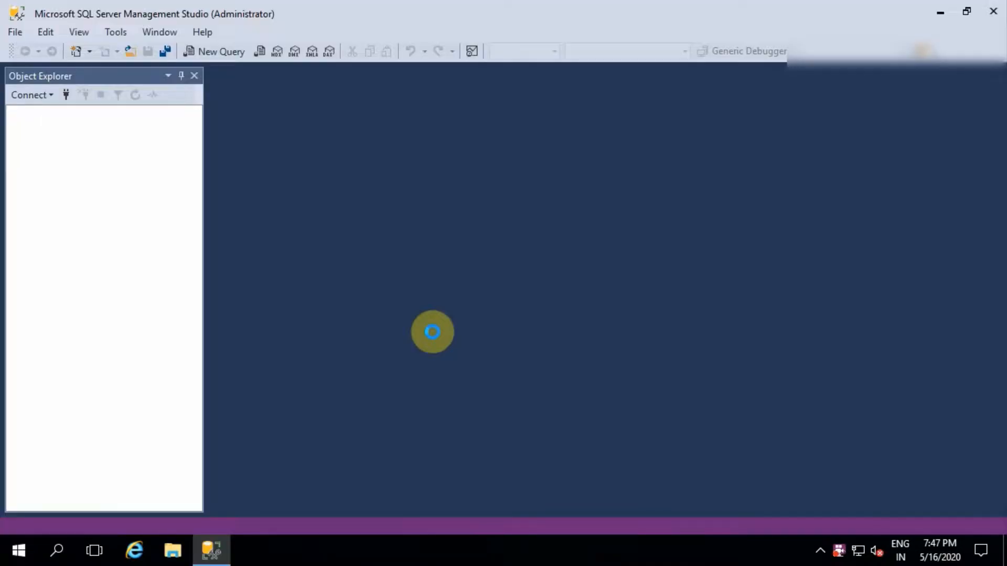
{"action": "left_click", "coordinate": [28, 95]}
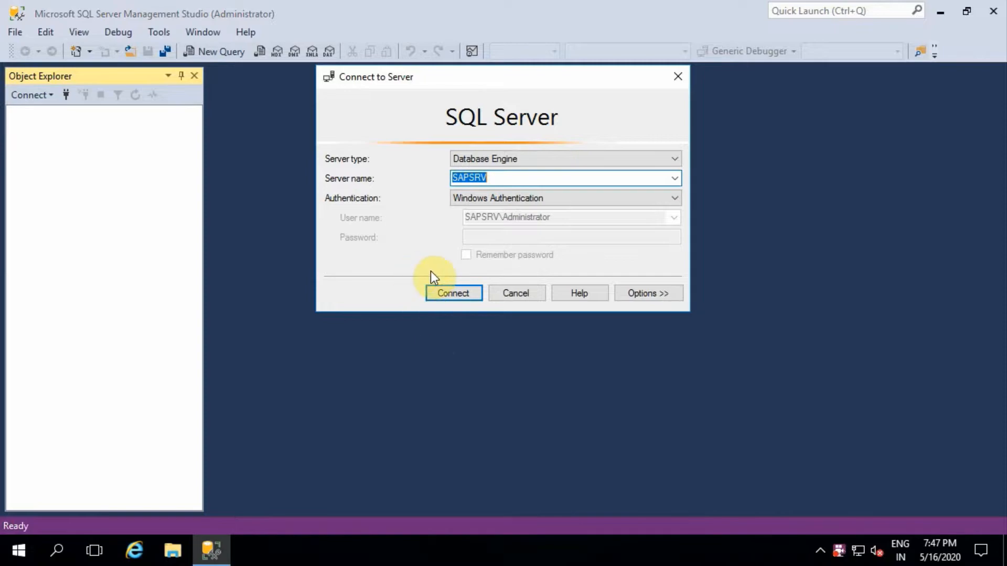
{"action": "mouse_move", "coordinate": [446, 239]}
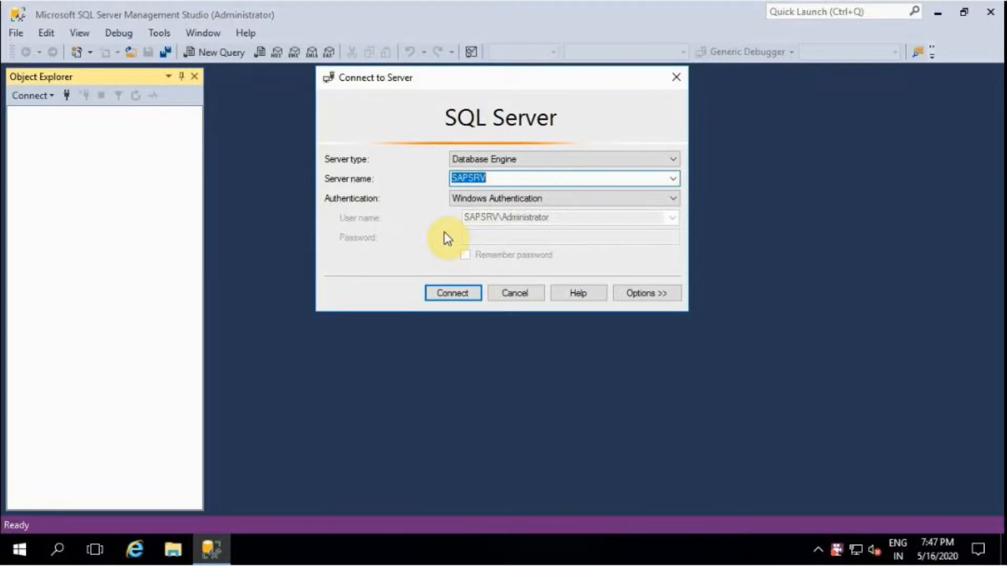
{"action": "mouse_move", "coordinate": [453, 293]}
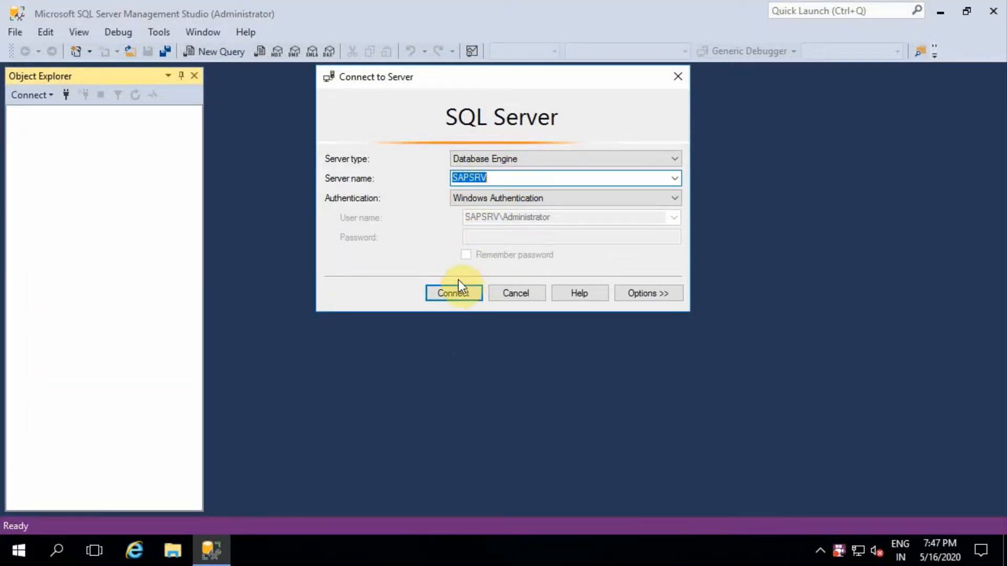
{"action": "left_click", "coordinate": [453, 293]}
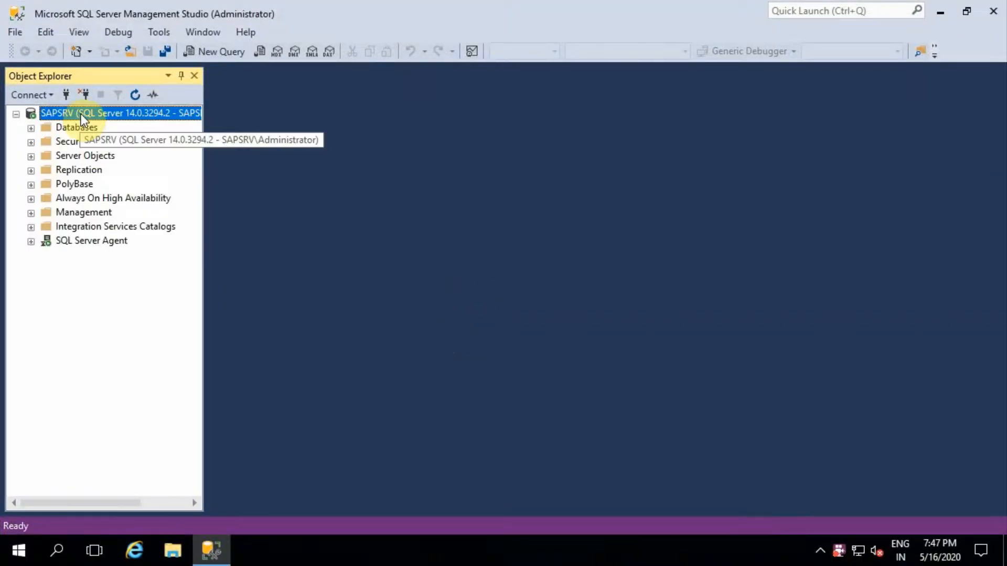
Set SAPSRV's security to SQL Server and Windows Authentication mode and acknowledge the restart notice.
{"action": "right_click", "coordinate": [84, 114]}
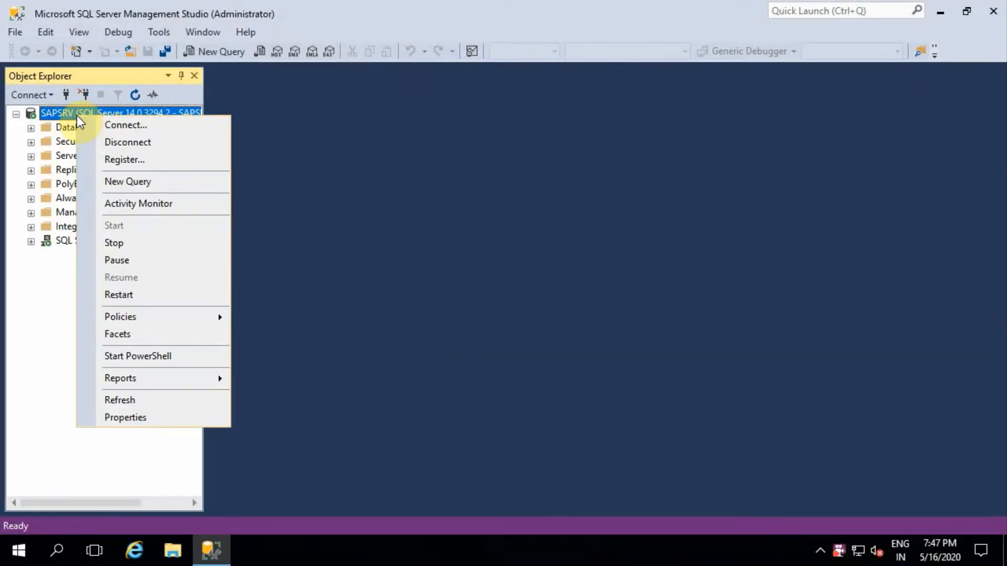
{"action": "mouse_move", "coordinate": [128, 303]}
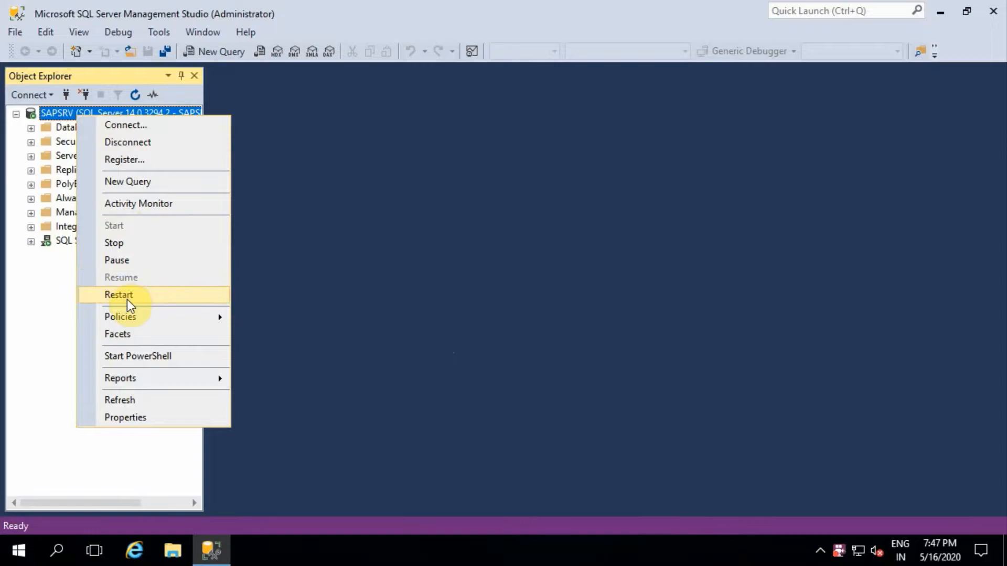
{"action": "mouse_move", "coordinate": [118, 417]}
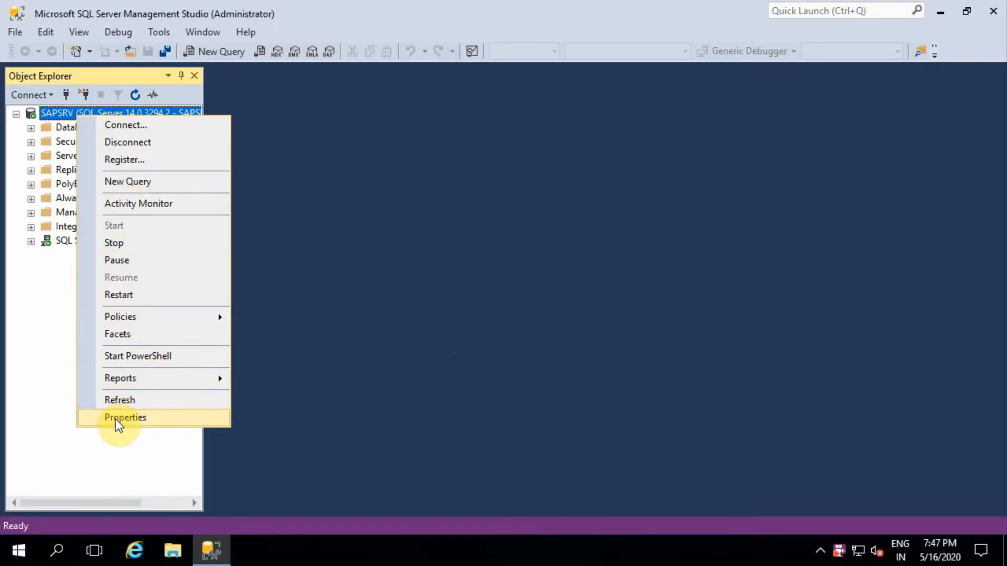
{"action": "left_click", "coordinate": [124, 418]}
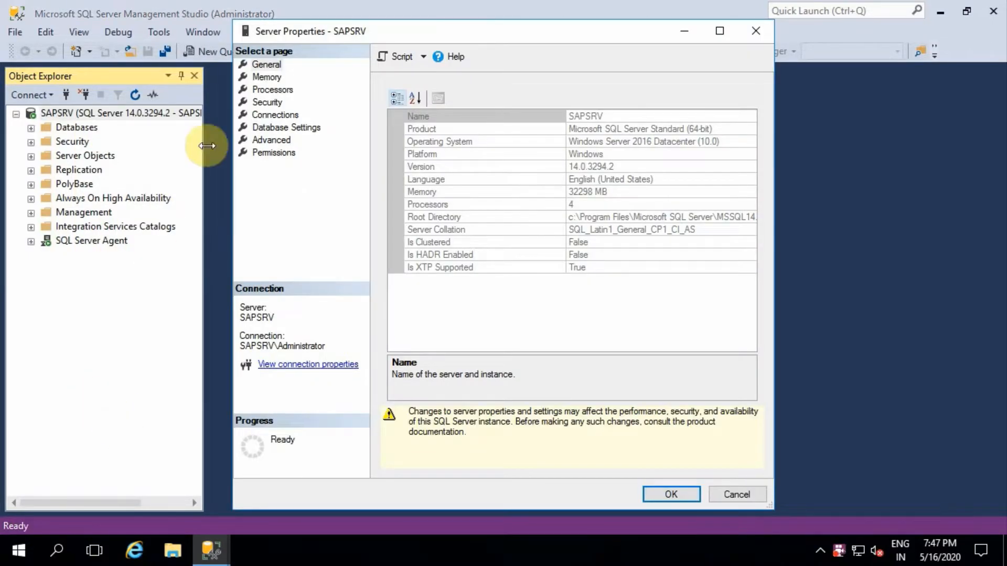
{"action": "left_click", "coordinate": [268, 102]}
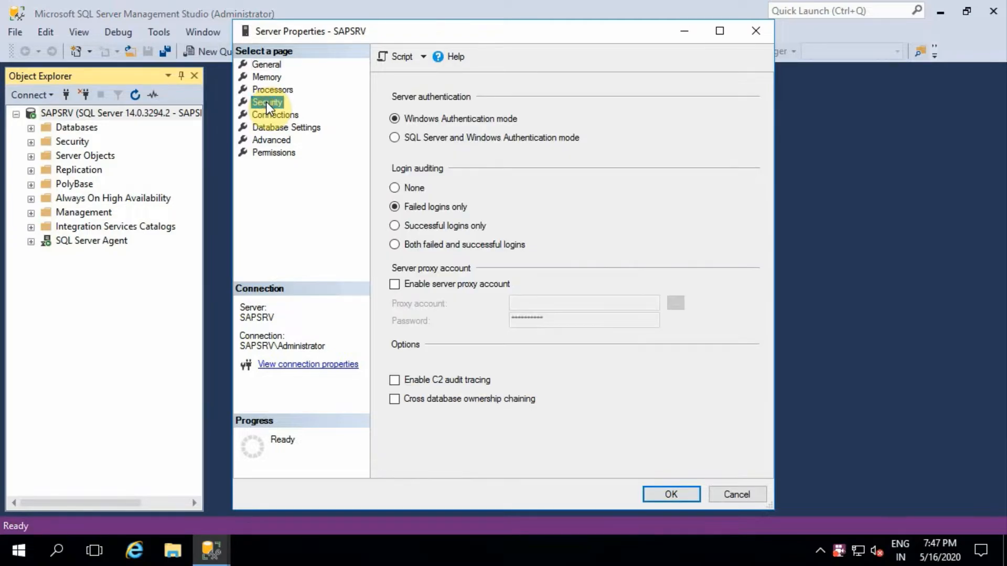
{"action": "left_click", "coordinate": [405, 140]}
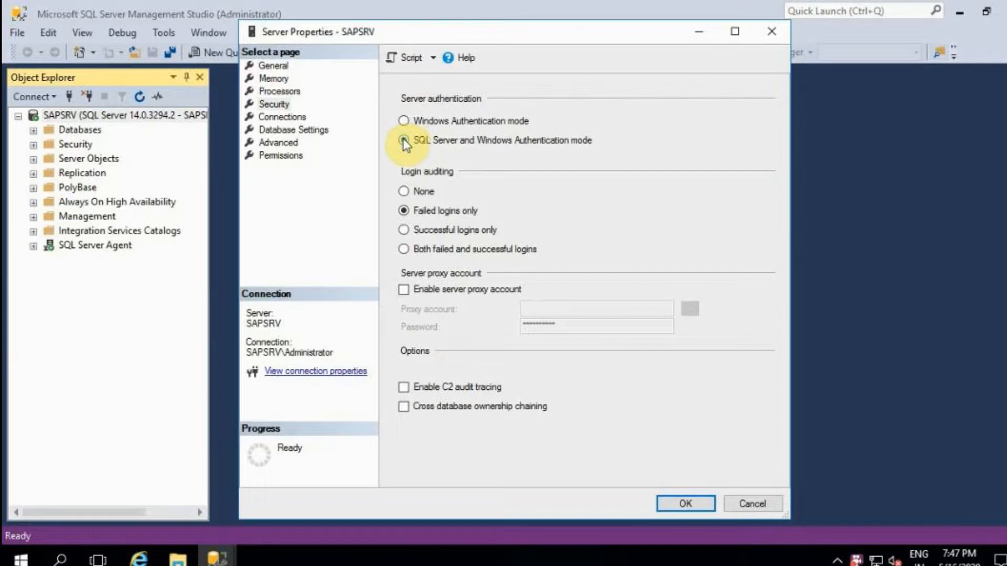
{"action": "left_click", "coordinate": [404, 139]}
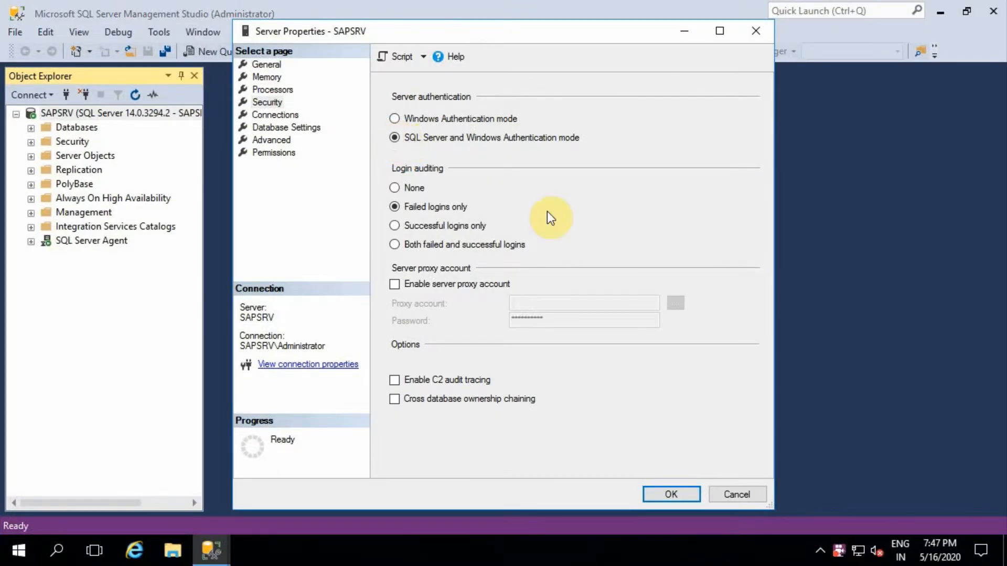
{"action": "left_click", "coordinate": [670, 494]}
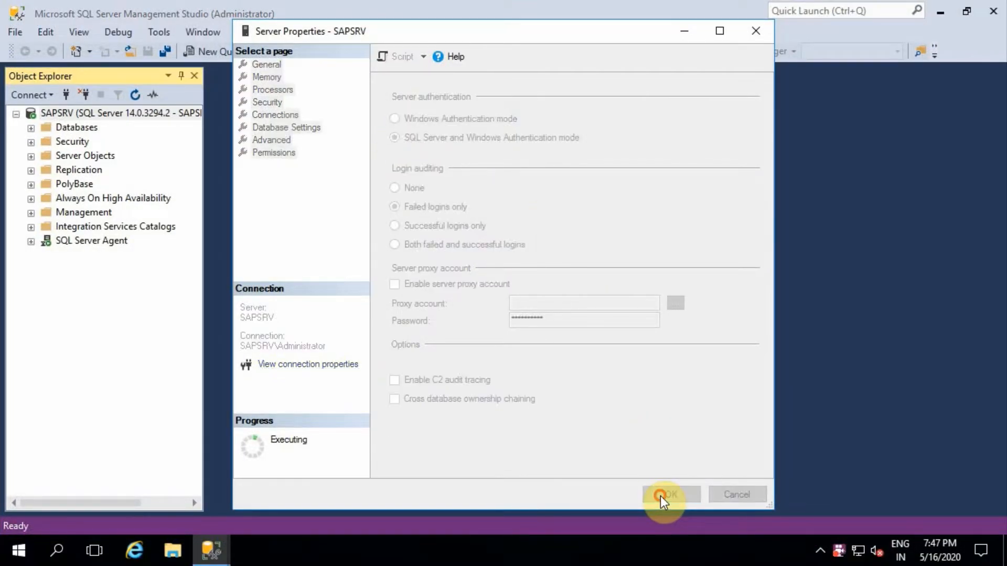
{"action": "left_click", "coordinate": [668, 494]}
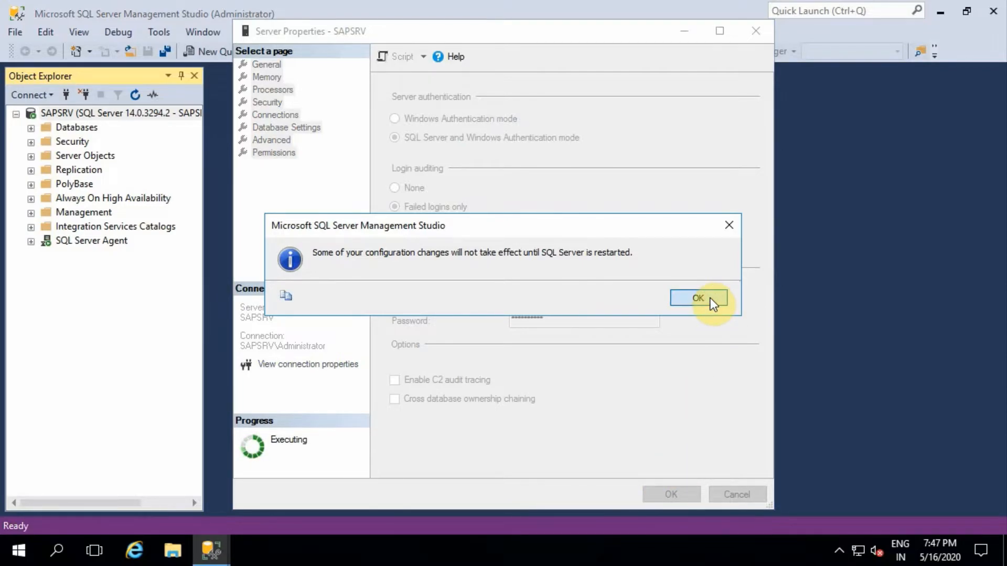
{"action": "left_click", "coordinate": [698, 298]}
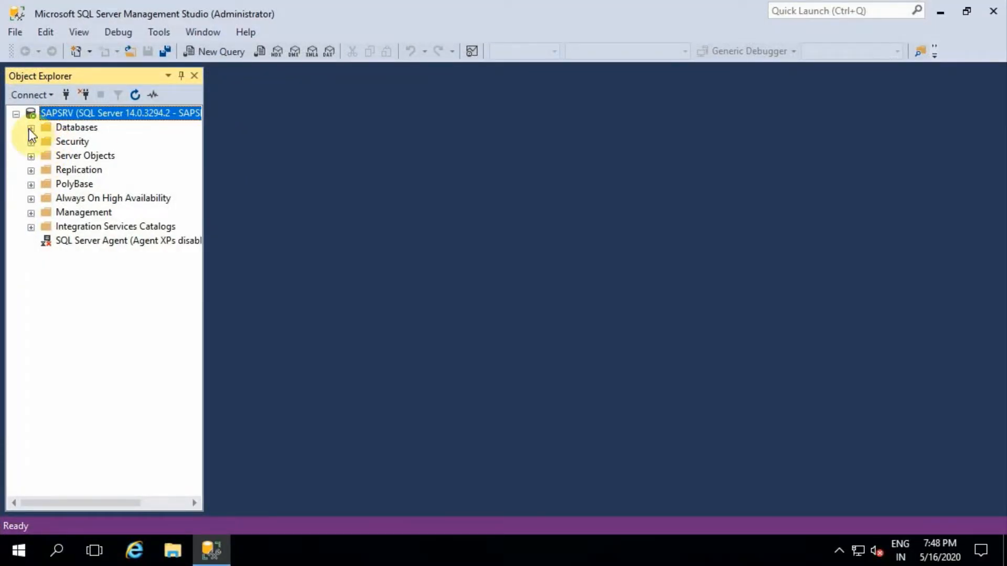
Expand SAPSRV's Security node so the server logins are listed.
{"action": "left_click", "coordinate": [30, 142]}
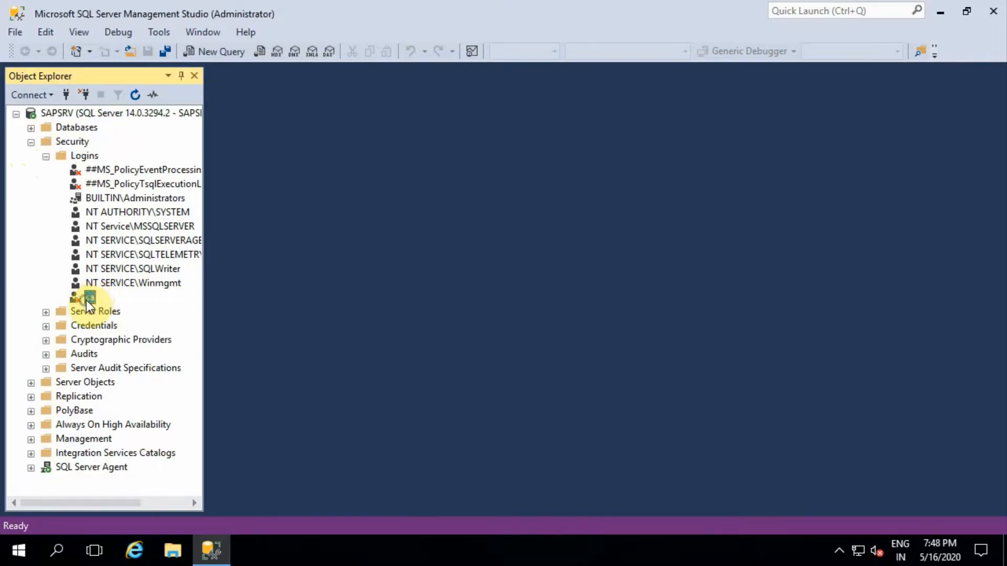
Give the sa login a new confirmed password, set Login: Enabled, and save.
{"action": "right_click", "coordinate": [91, 297]}
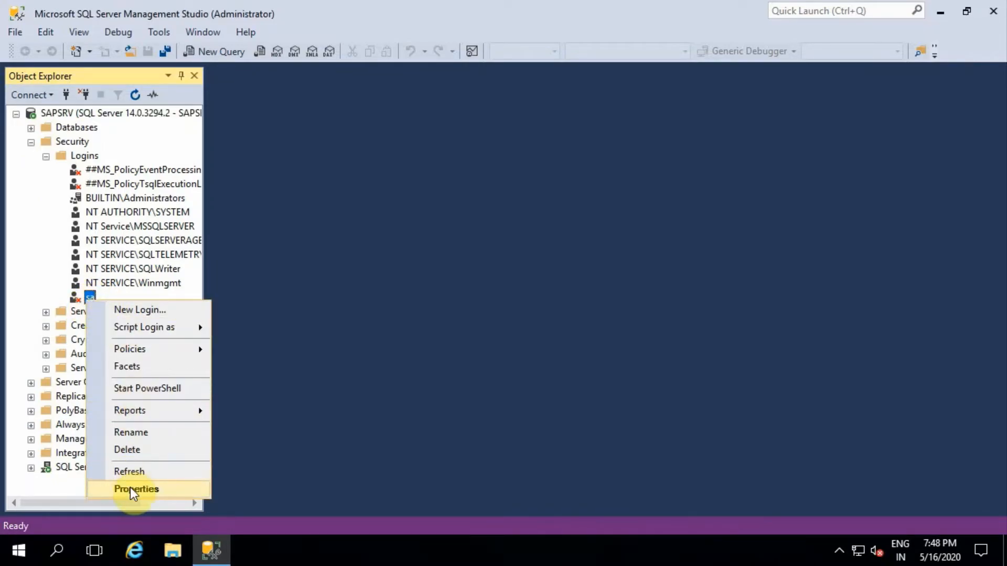
{"action": "left_click", "coordinate": [136, 489]}
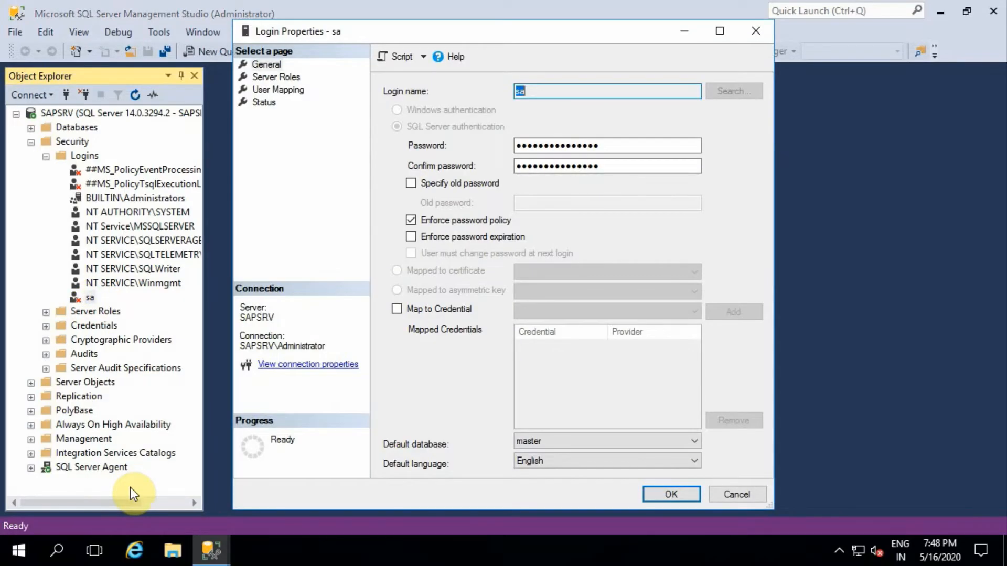
{"action": "left_click", "coordinate": [604, 145]}
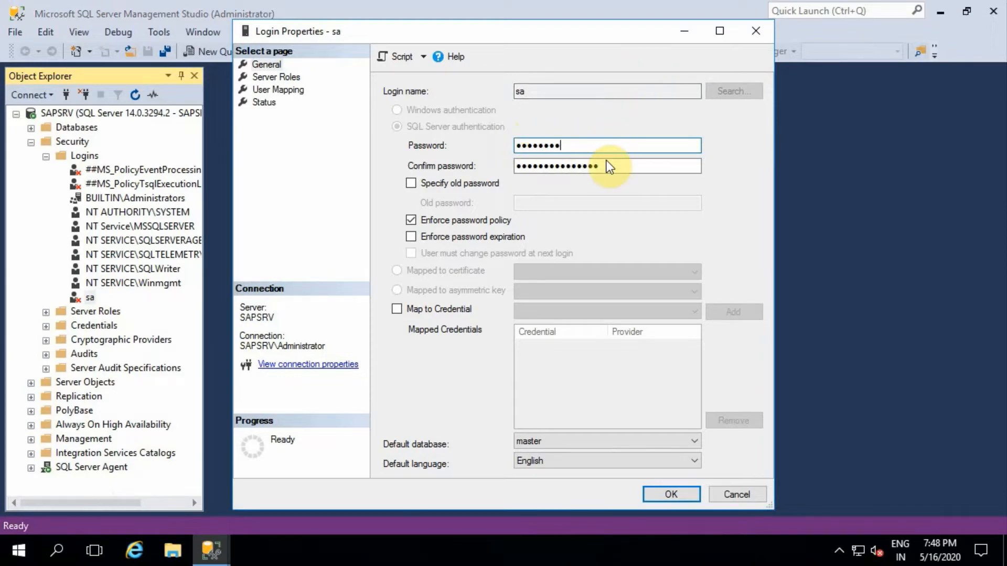
{"action": "left_click", "coordinate": [606, 166]}
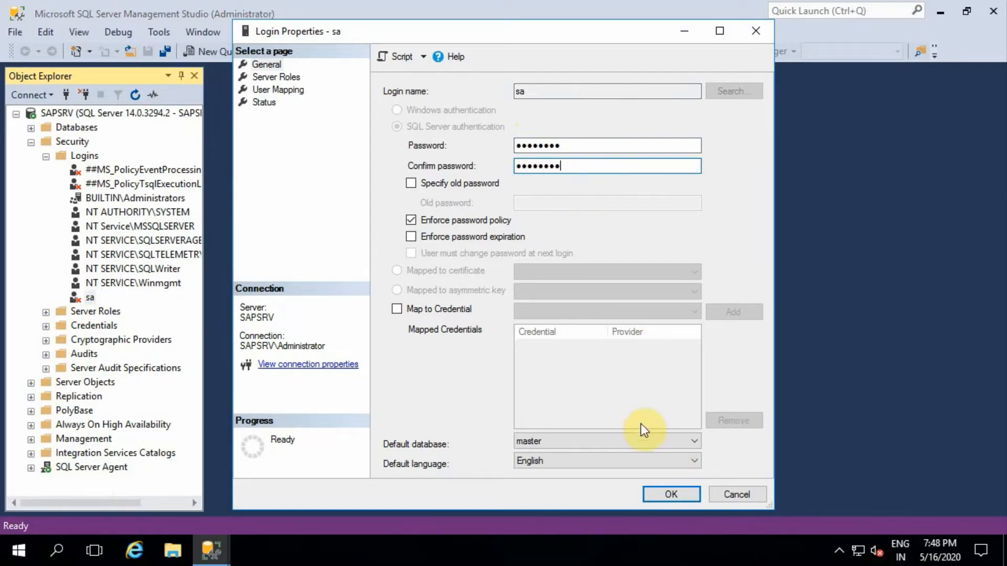
{"action": "left_click", "coordinate": [264, 102]}
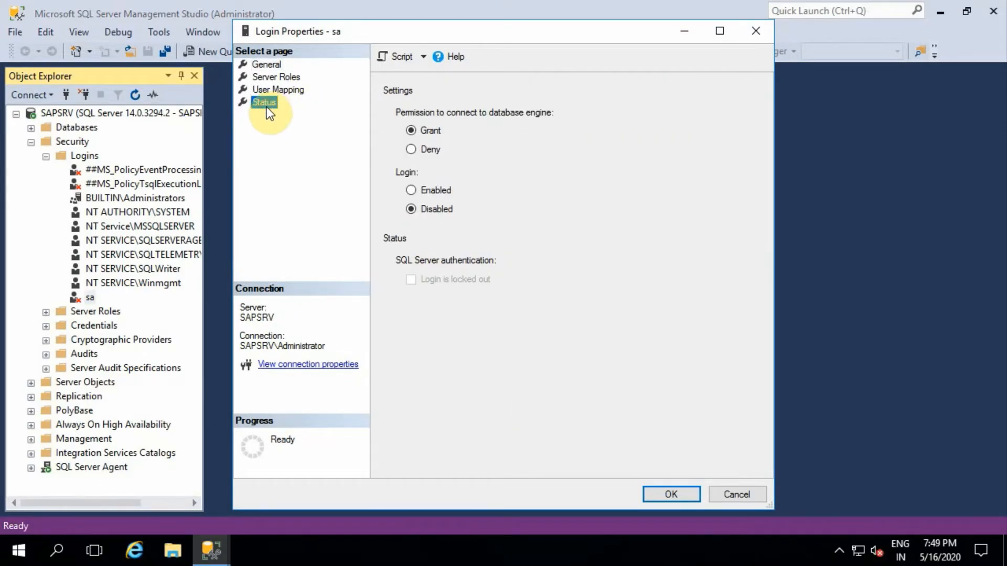
{"action": "left_click", "coordinate": [411, 190]}
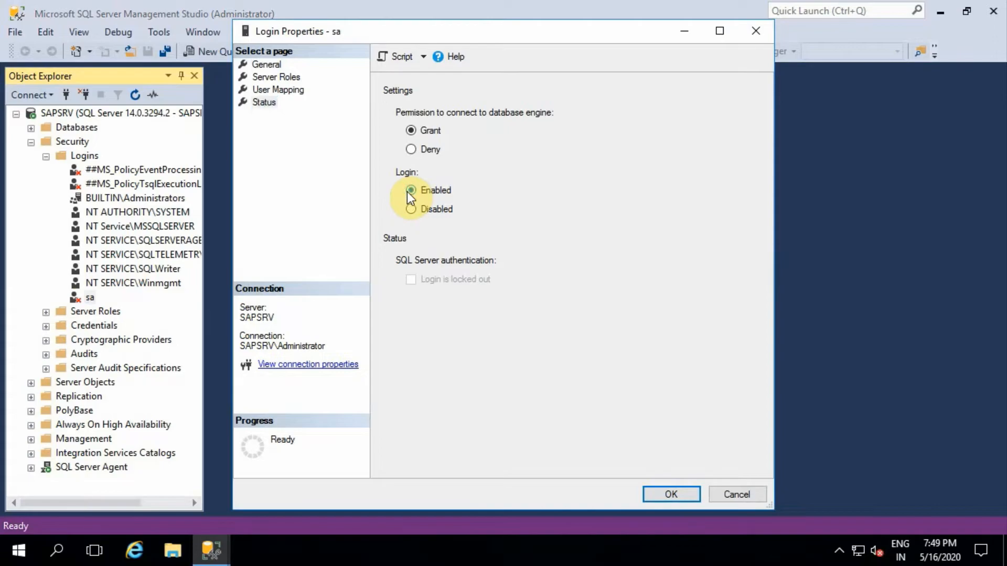
{"action": "left_click", "coordinate": [671, 494]}
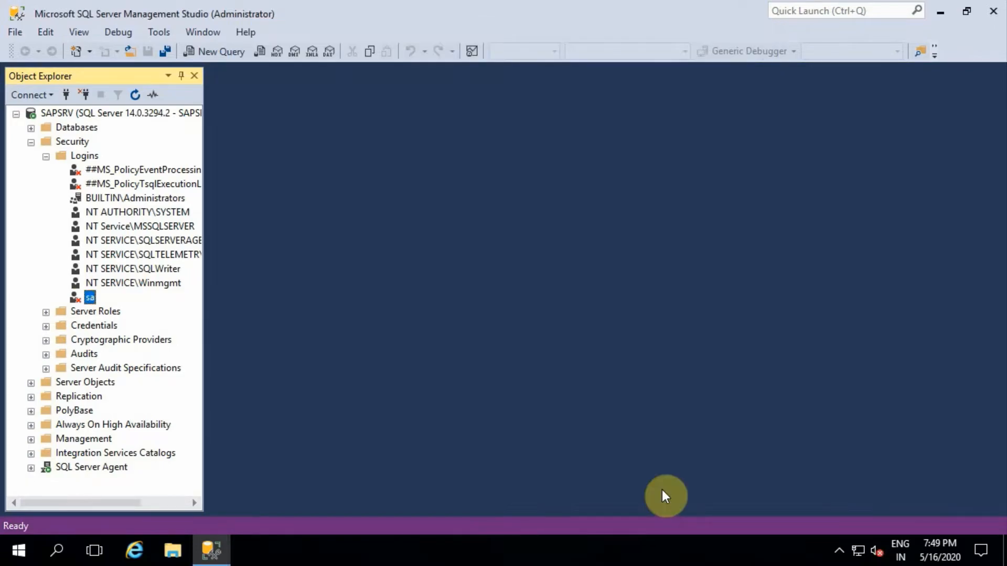
{"action": "mouse_move", "coordinate": [533, 230]}
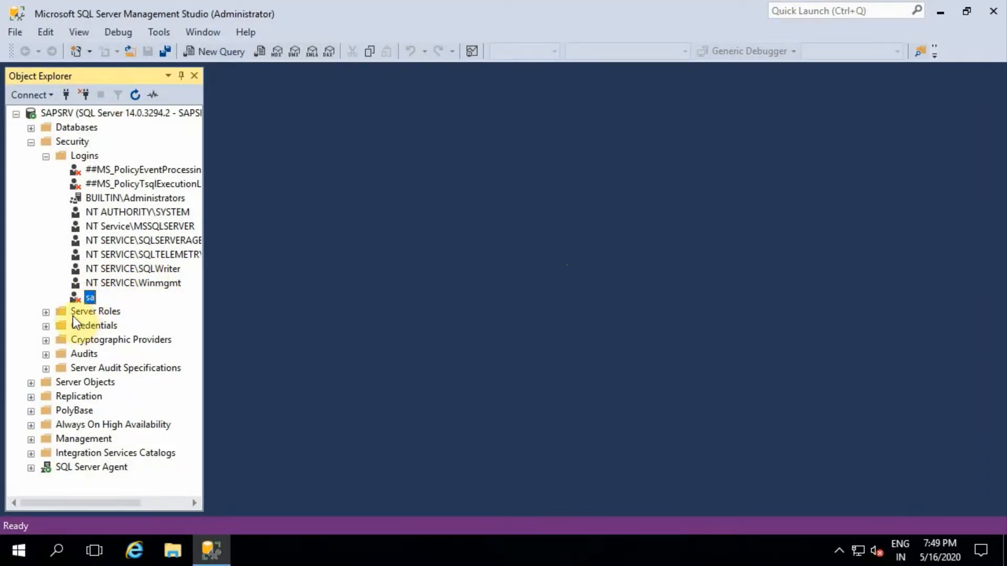
Restart the MSSQLSERVER service on SAPSRV and bring up the Connect to Server prompt.
{"action": "right_click", "coordinate": [115, 113]}
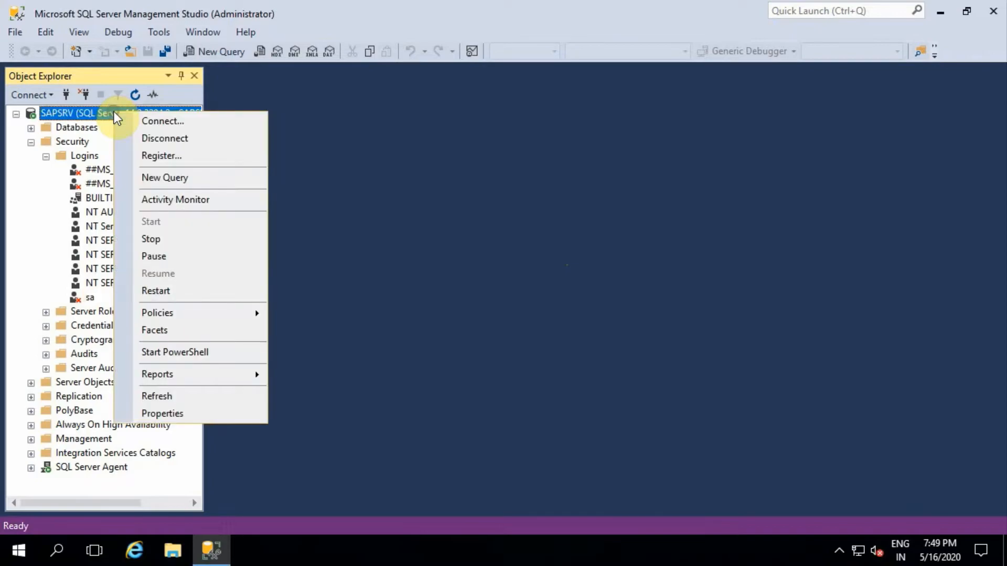
{"action": "mouse_move", "coordinate": [173, 291]}
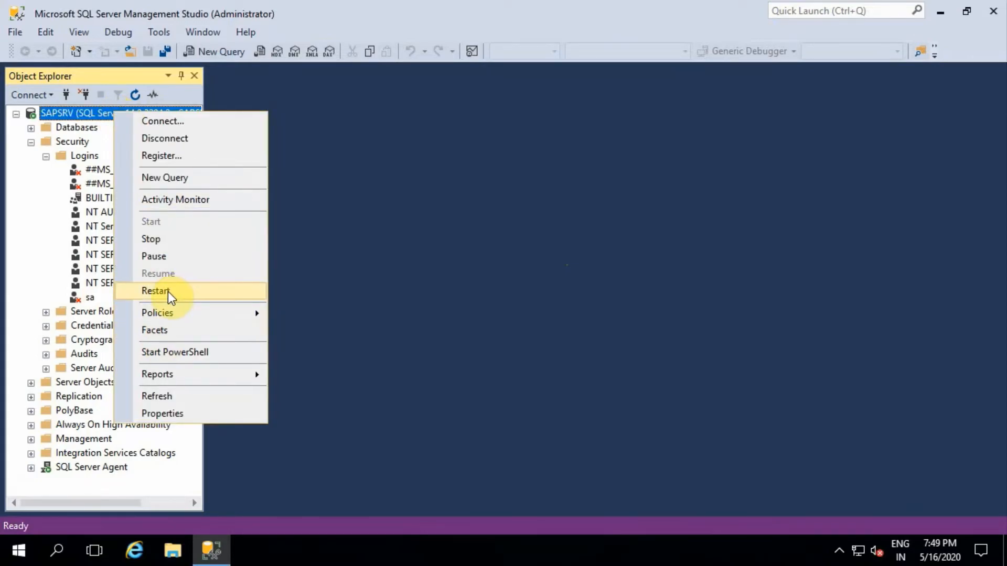
{"action": "left_click", "coordinate": [156, 290]}
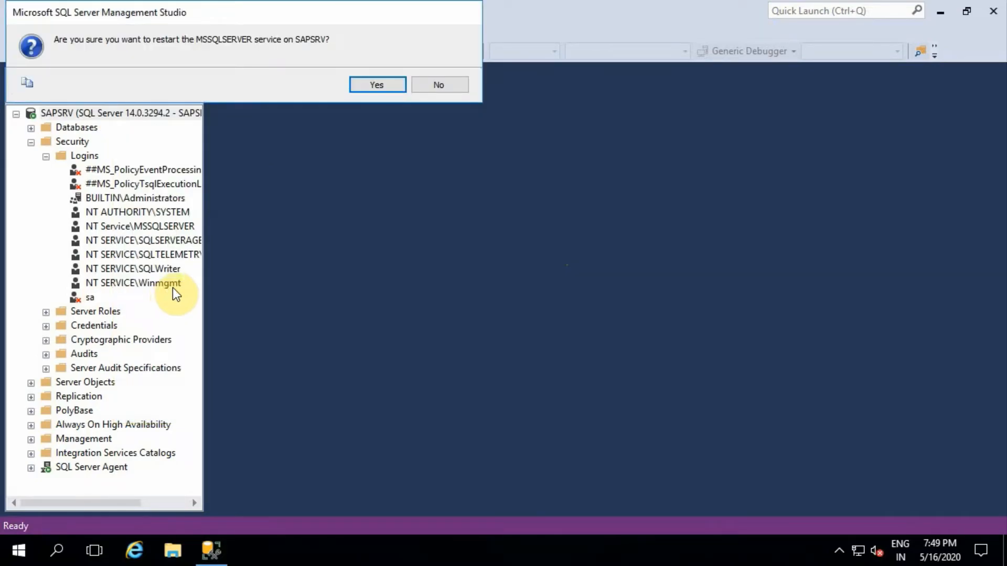
{"action": "left_click", "coordinate": [377, 84]}
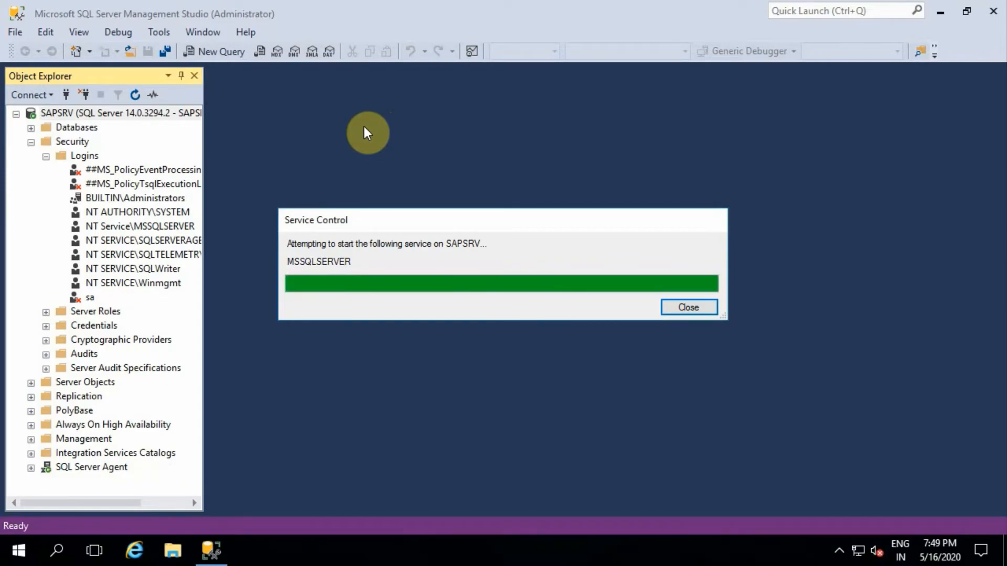
{"action": "left_click", "coordinate": [687, 307]}
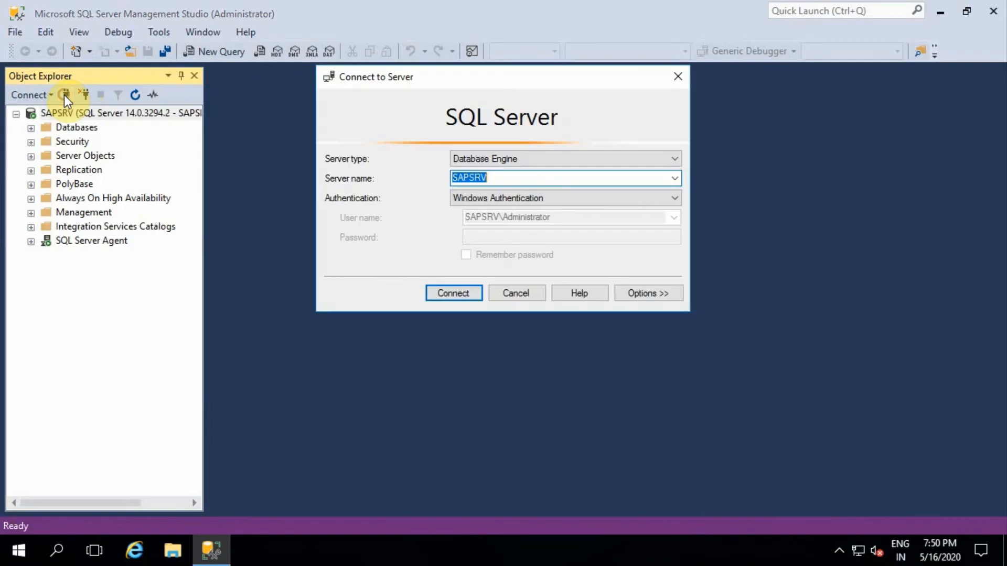
{"action": "mouse_move", "coordinate": [526, 217]}
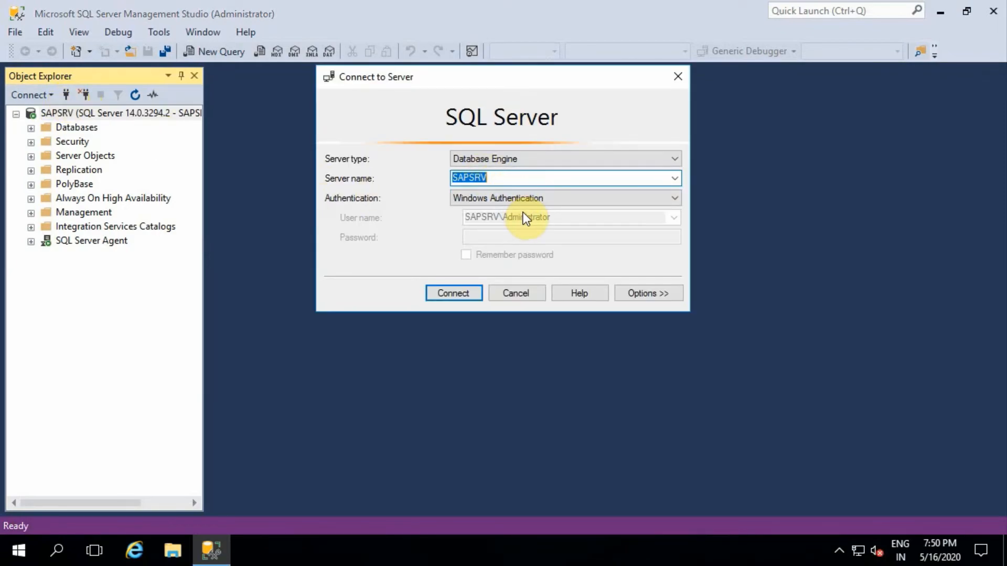
Connect to SAPSRV using SQL Server Authentication with login sa and its new password.
{"action": "left_click", "coordinate": [673, 198]}
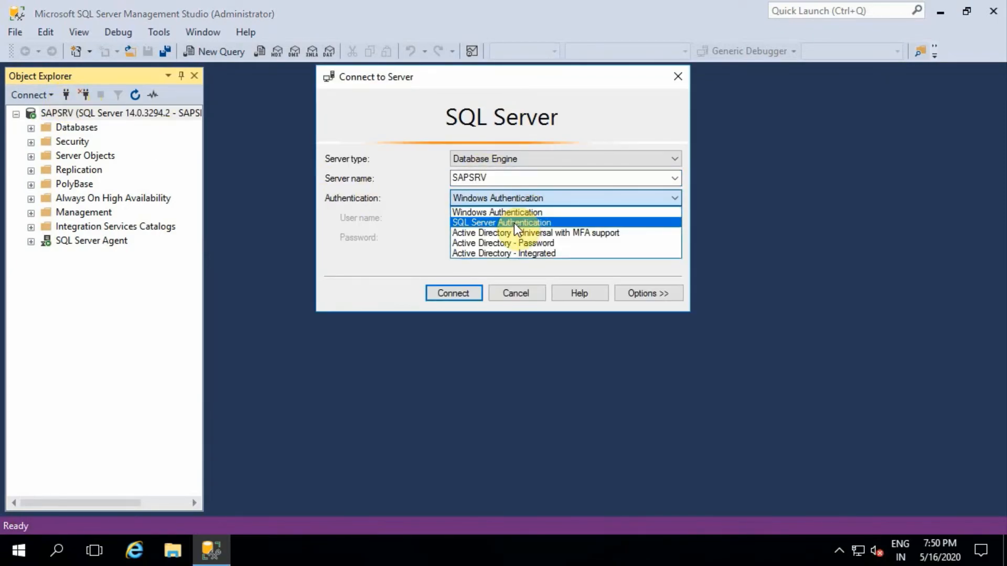
{"action": "left_click", "coordinate": [502, 223]}
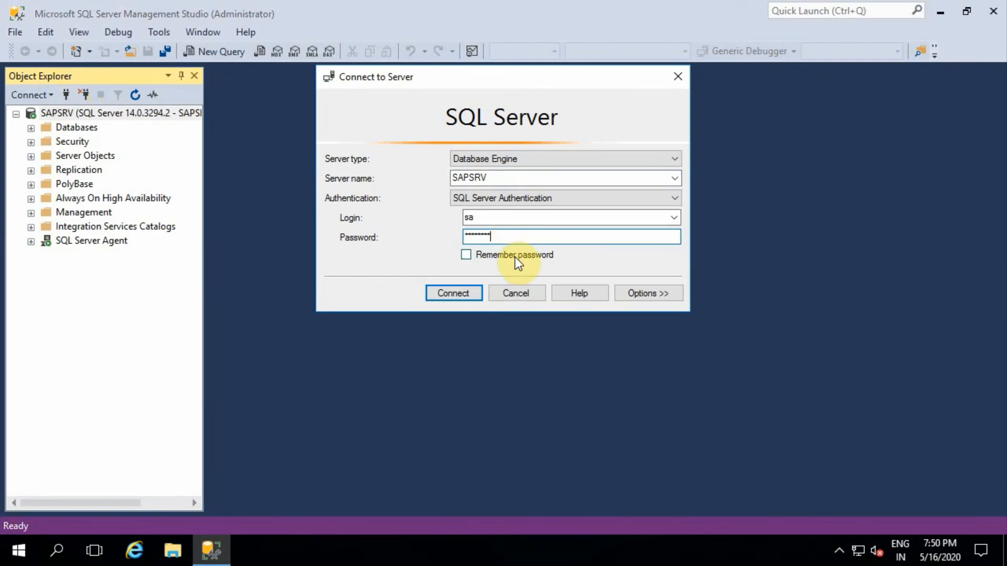
{"action": "left_click", "coordinate": [453, 293]}
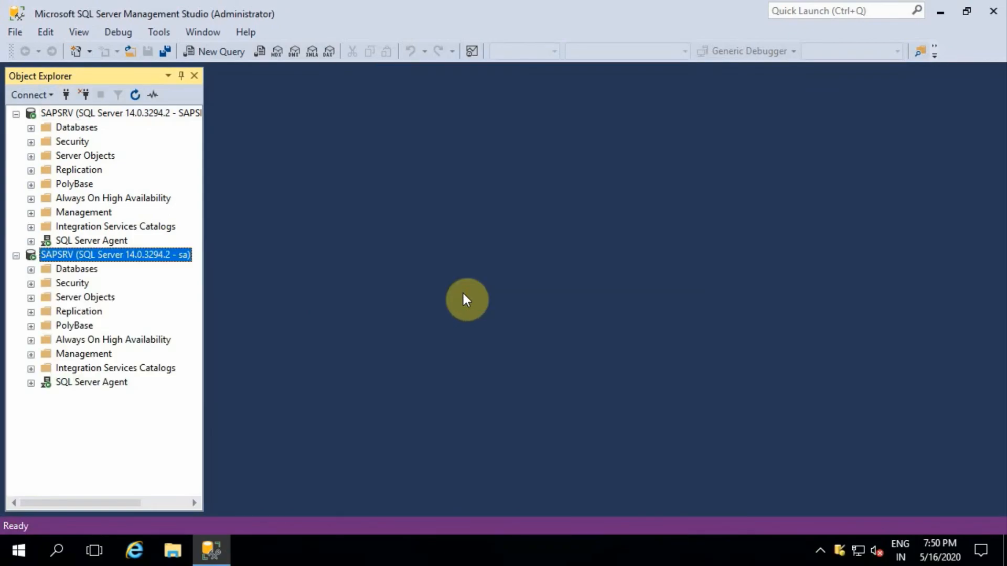
{"action": "mouse_move", "coordinate": [178, 249]}
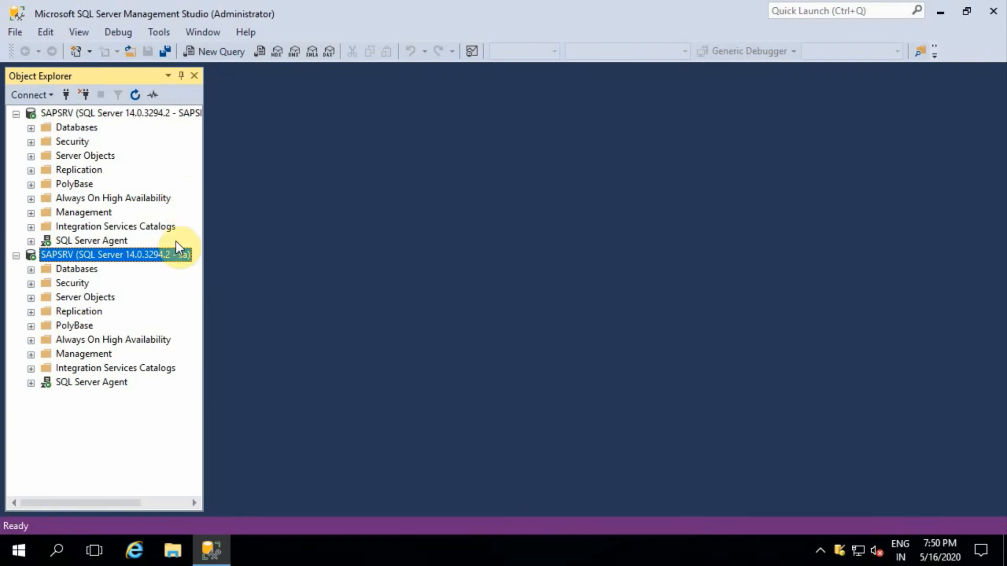